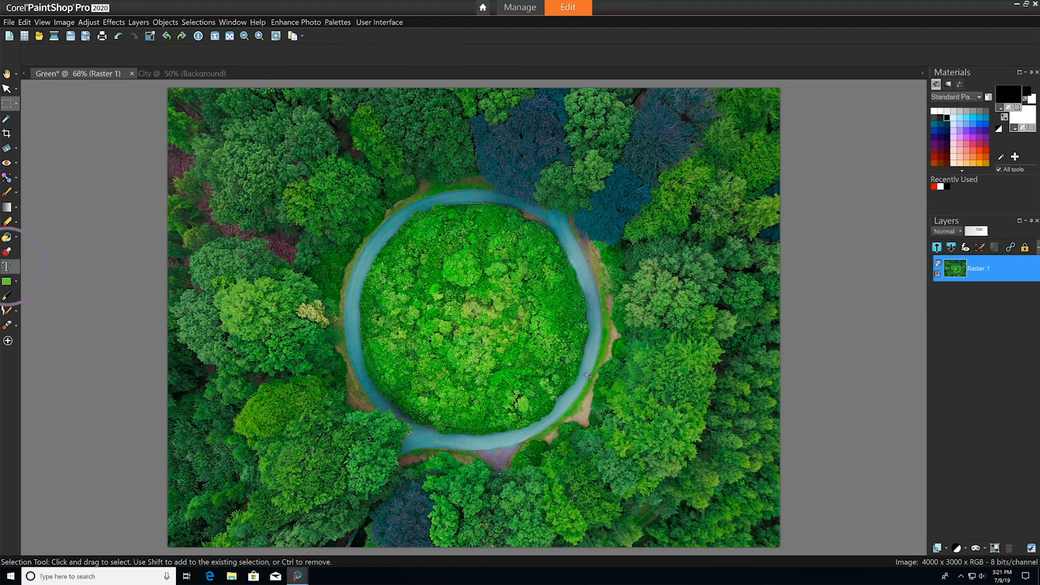
Add the caption "See the world through a new lens." inside the circular clearing with the Text tool.
{"action": "left_click", "coordinate": [154, 58]}
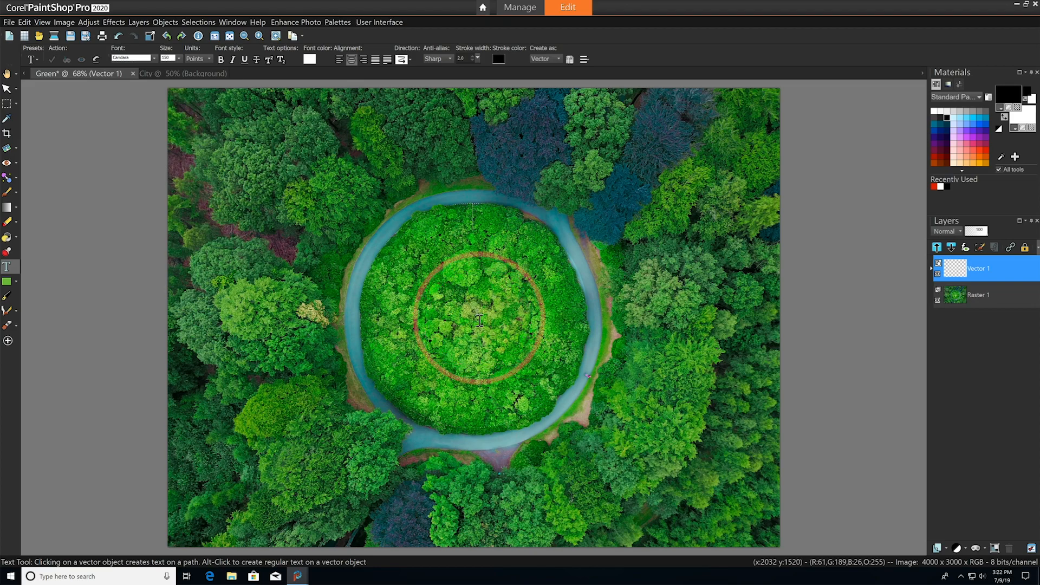
{"action": "type", "text": "See the"}
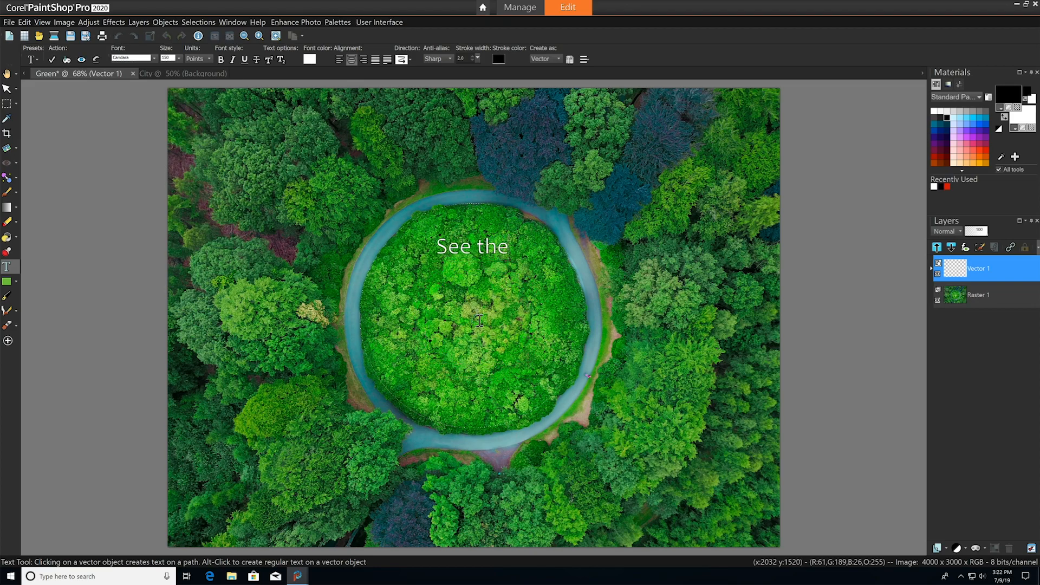
{"action": "type", "text": "world through a"}
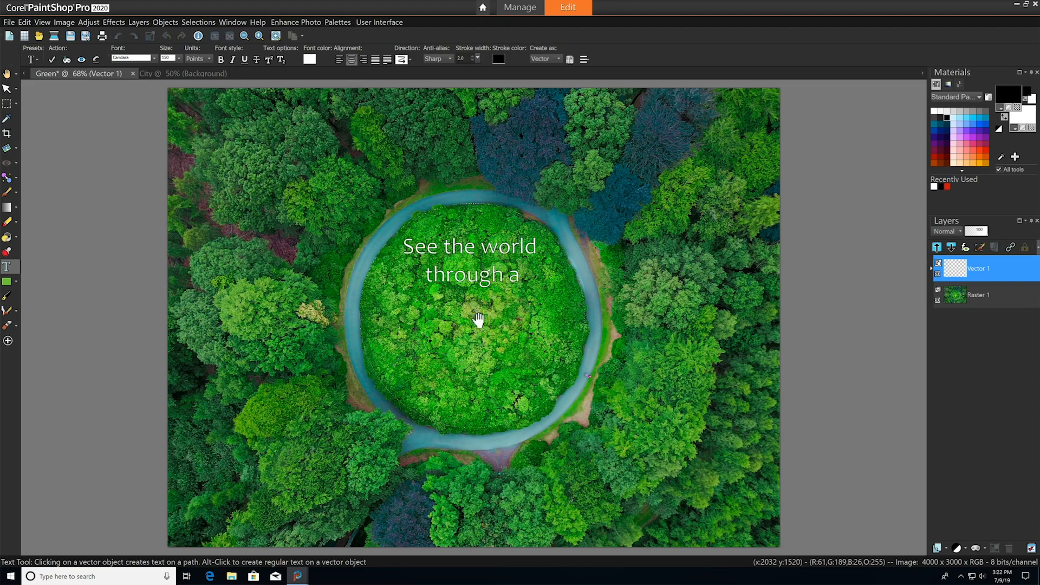
{"action": "type", "text": "new lens"}
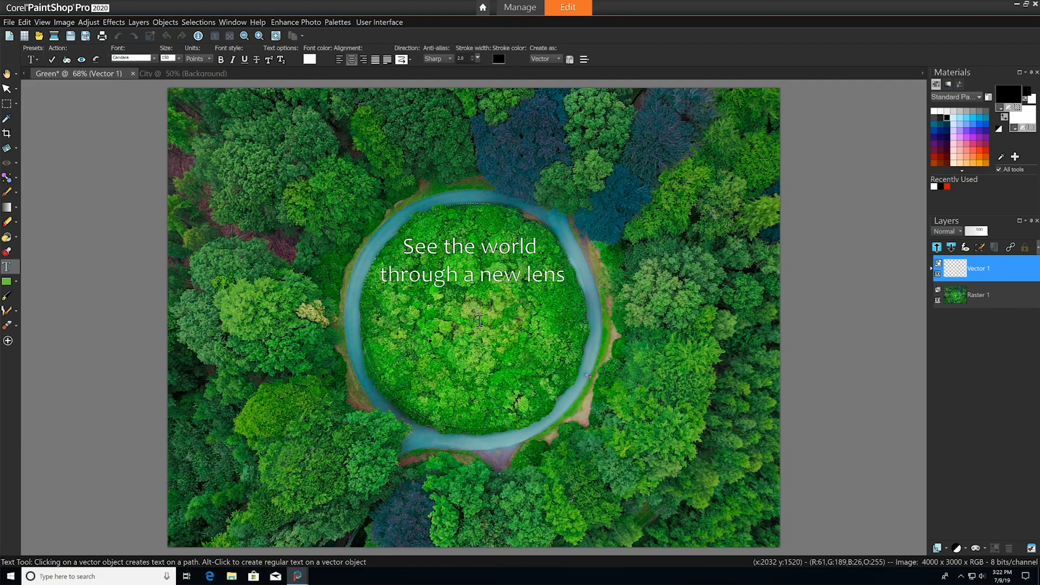
{"action": "type", "text": "."}
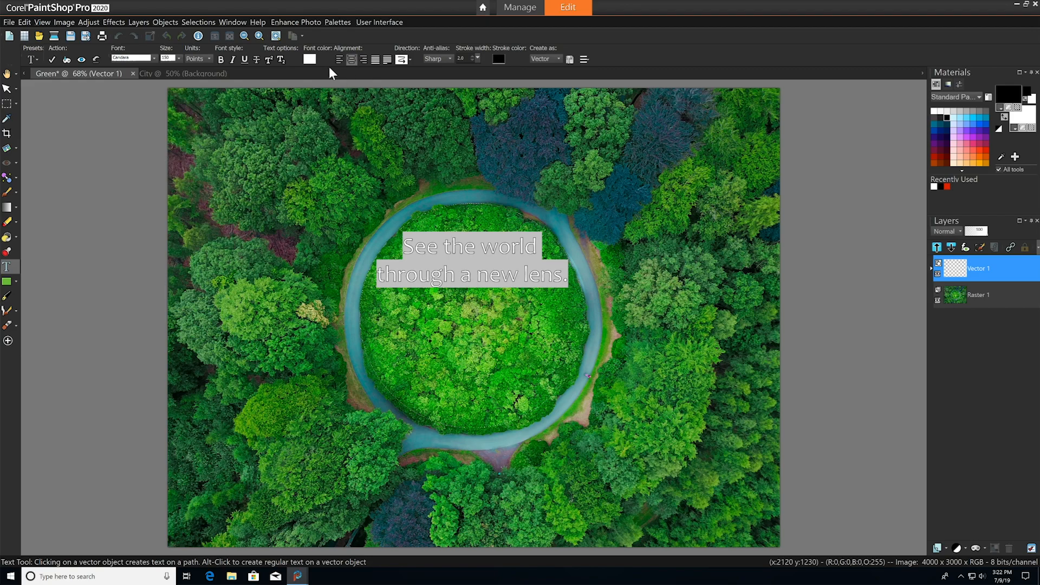
Try pink fill and yellow stroke on the caption, then settle on white for the text colour.
{"action": "left_click", "coordinate": [308, 59]}
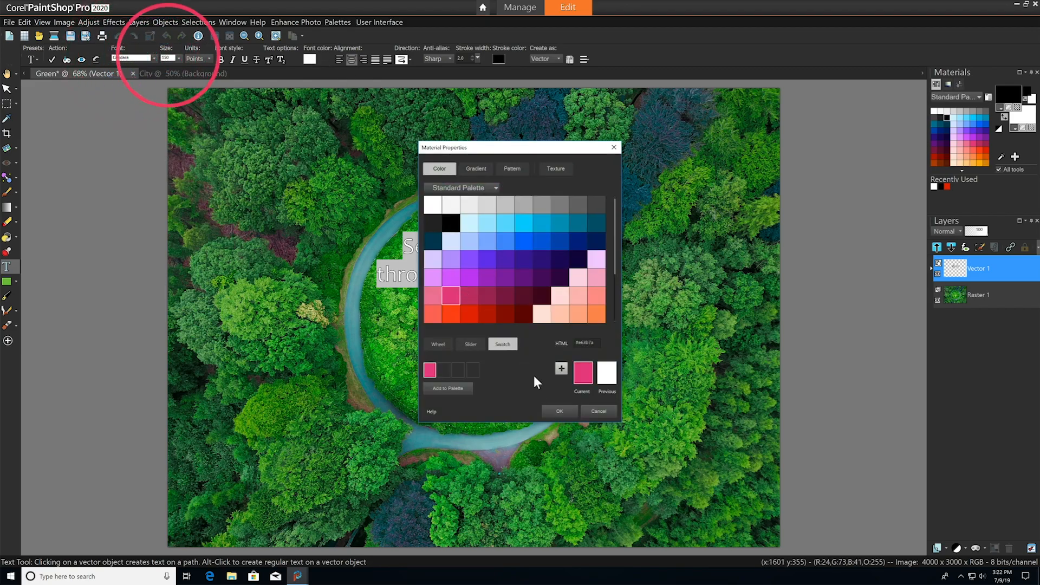
{"action": "left_click", "coordinate": [558, 412]}
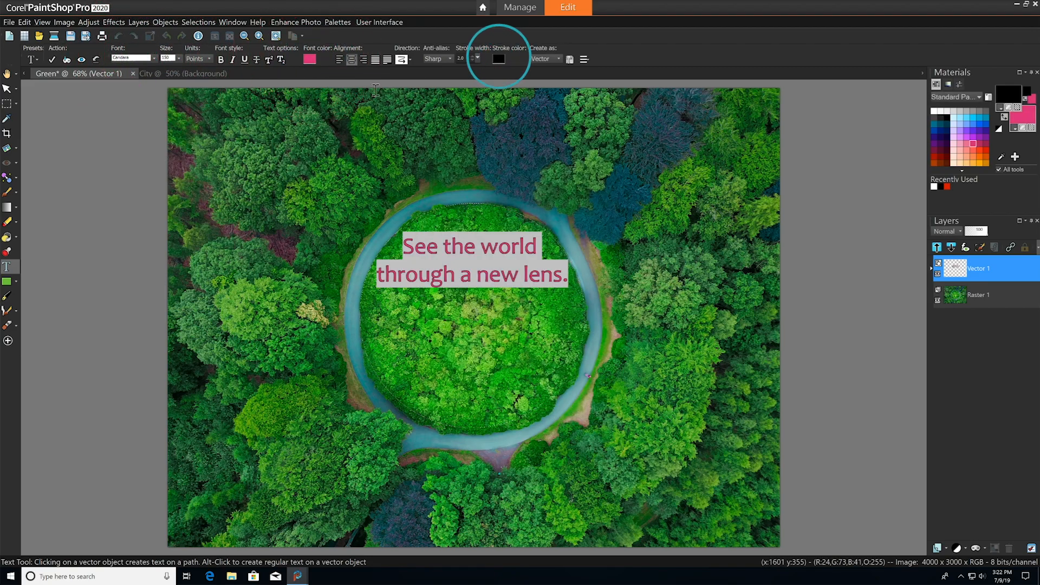
{"action": "left_click", "coordinate": [498, 59]}
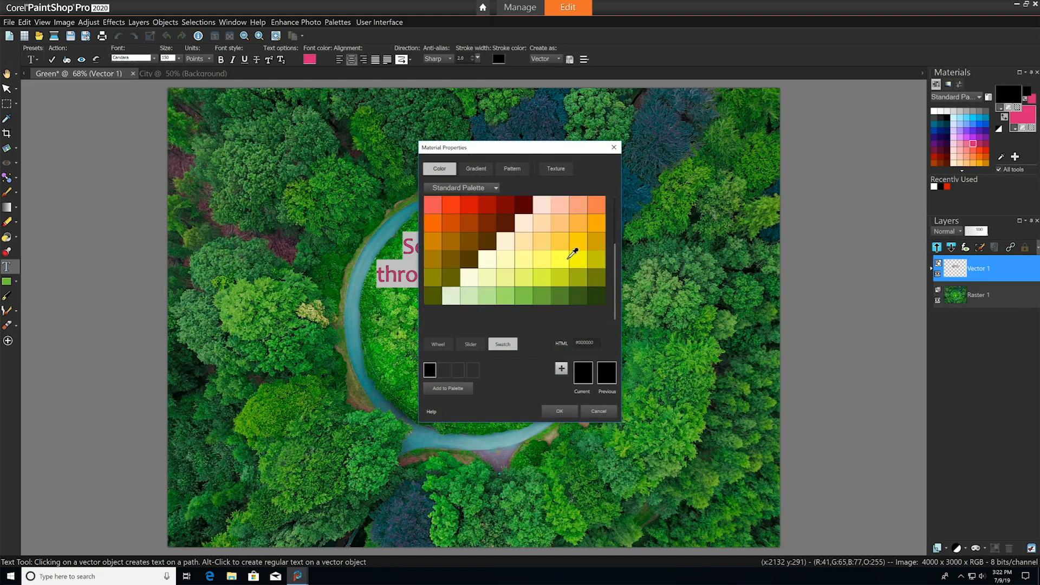
{"action": "left_click", "coordinate": [559, 411]}
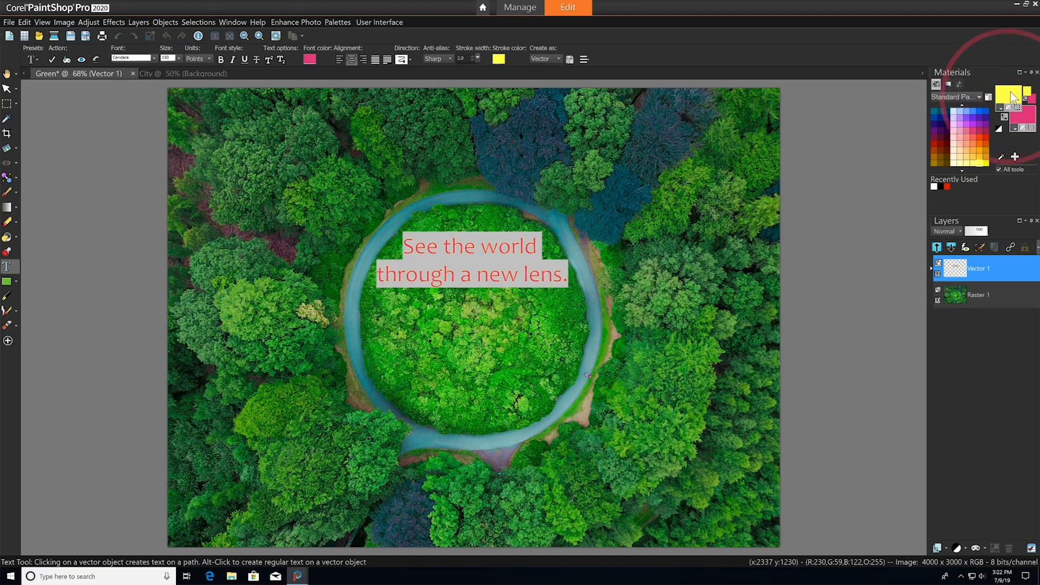
{"action": "left_click", "coordinate": [1024, 113]}
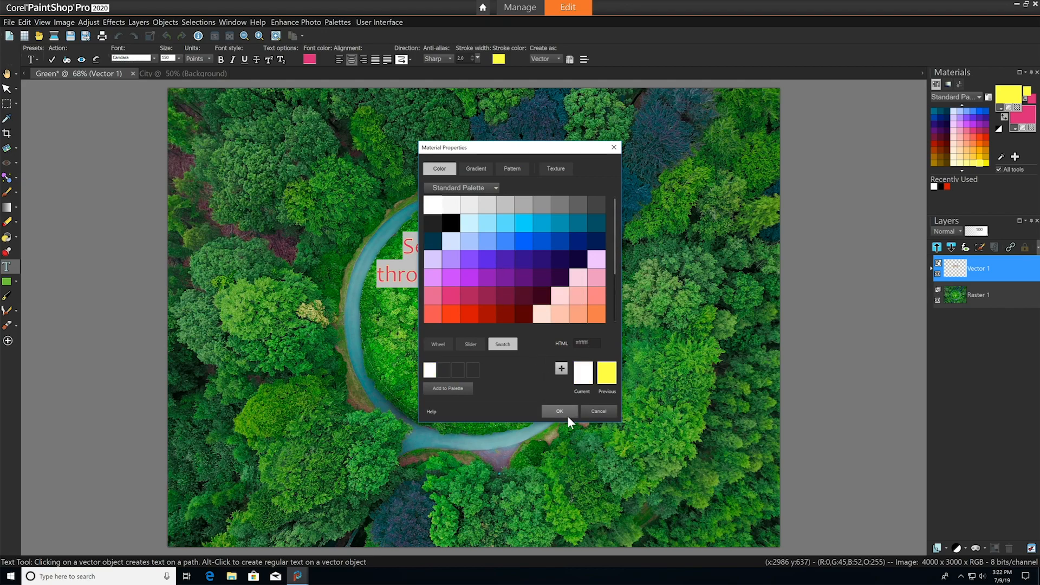
{"action": "left_click", "coordinate": [559, 411]}
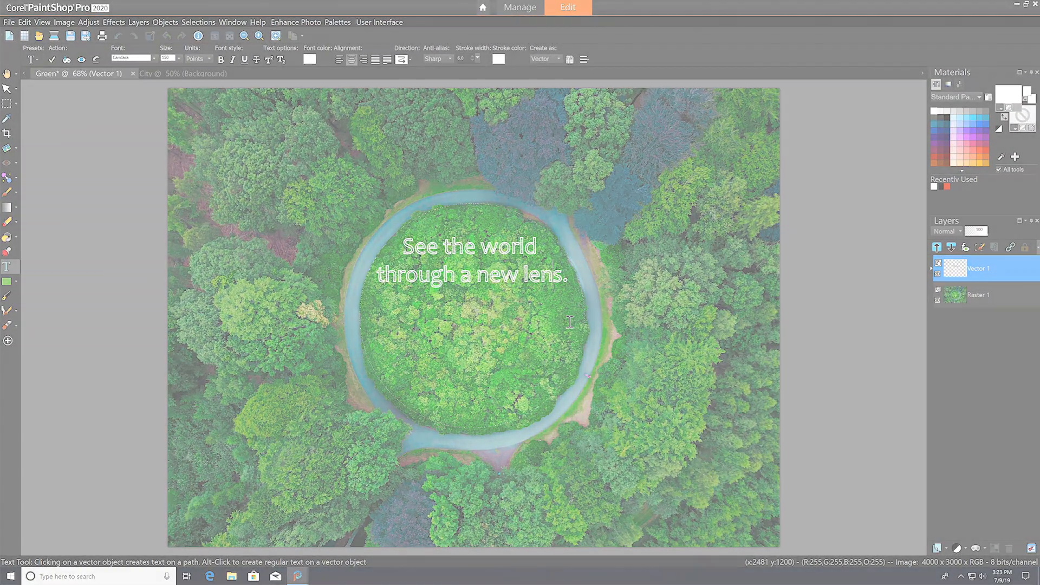
Switch to the City photo and run a Selections menu command on the circular selection.
{"action": "left_click", "coordinate": [176, 74]}
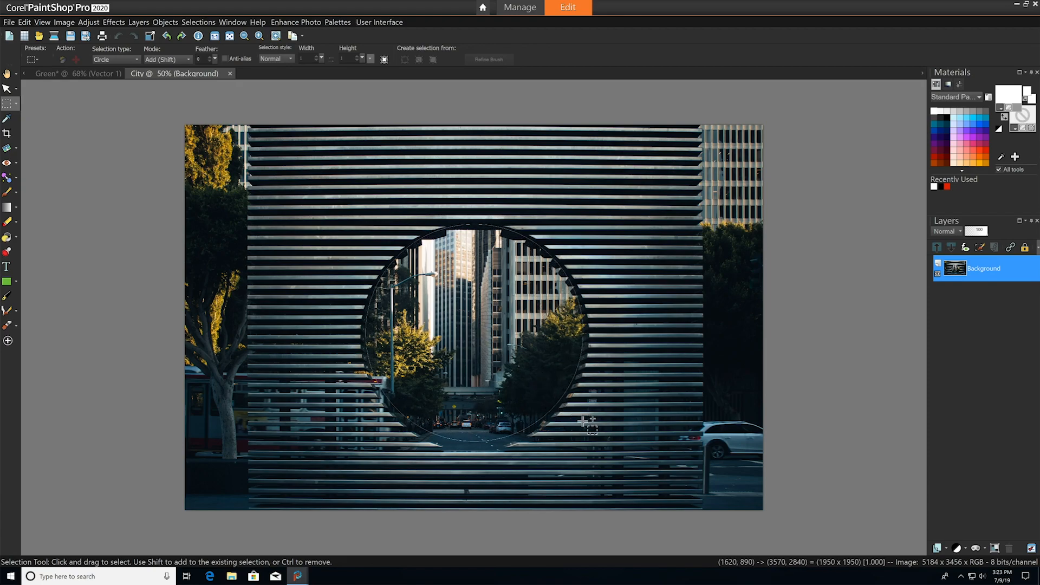
{"action": "left_click", "coordinate": [199, 22]}
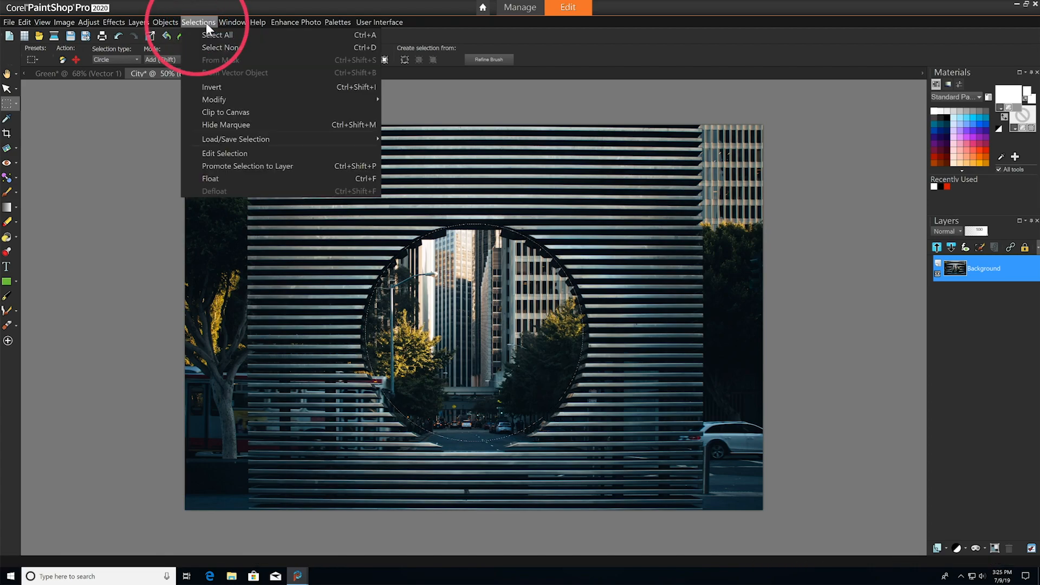
{"action": "left_click", "coordinate": [217, 35]}
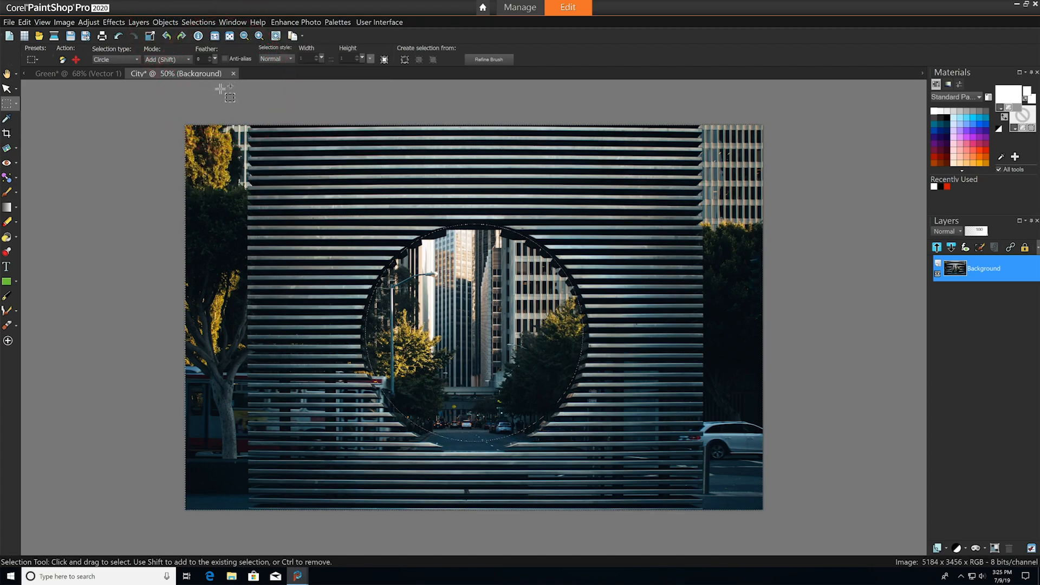
Start a caption above the round opening reading "Defy ordinar" so far.
{"action": "left_click", "coordinate": [8, 266]}
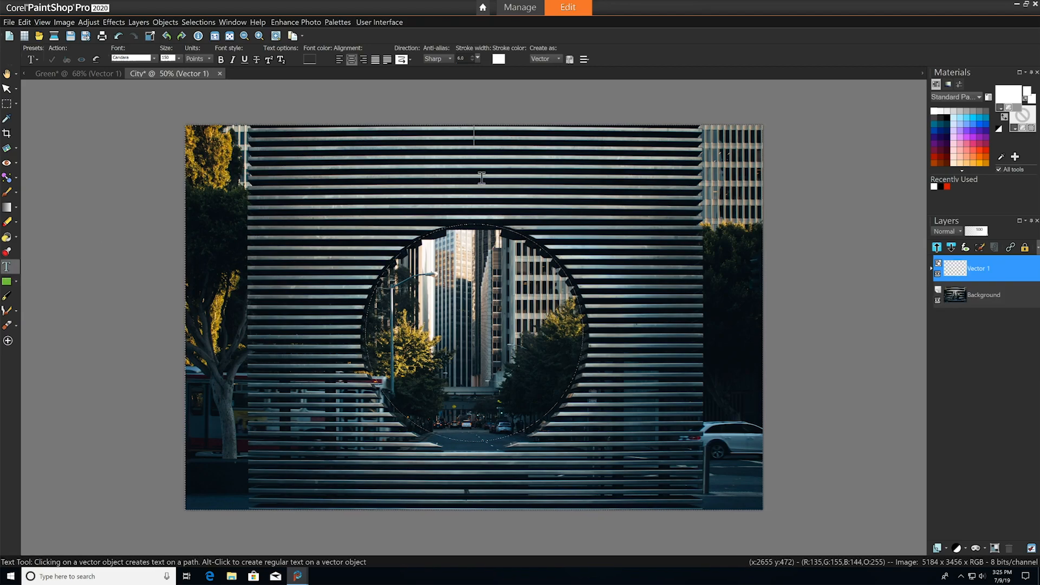
{"action": "type", "text": "Defy ordinar"}
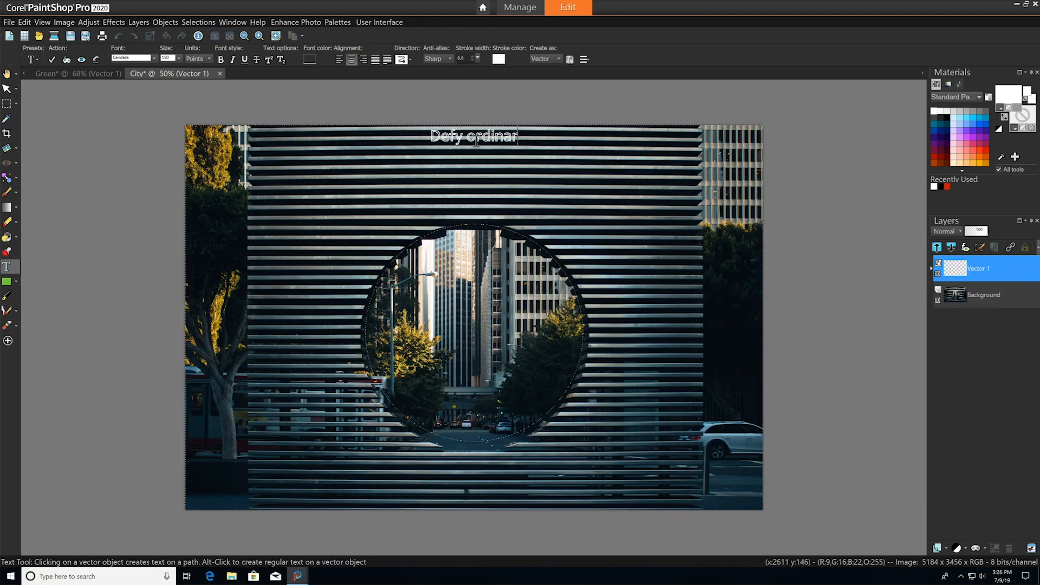